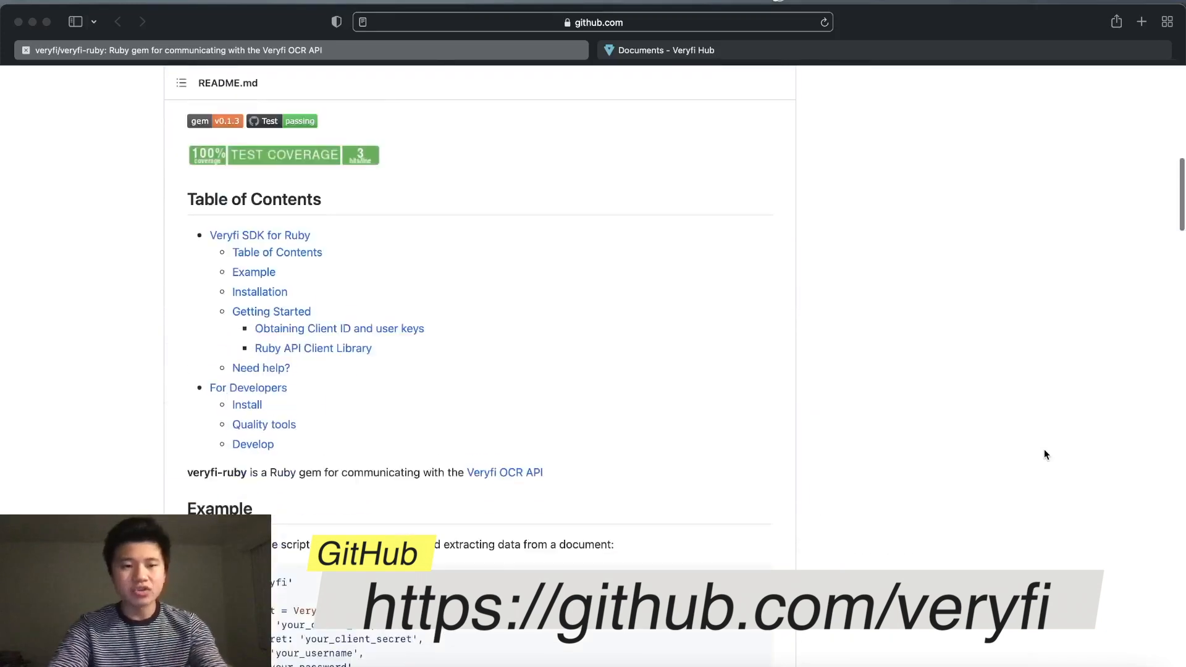
- Scroll the veryfi-ruby README past the example and sample response to Installation
scroll(down, 3)
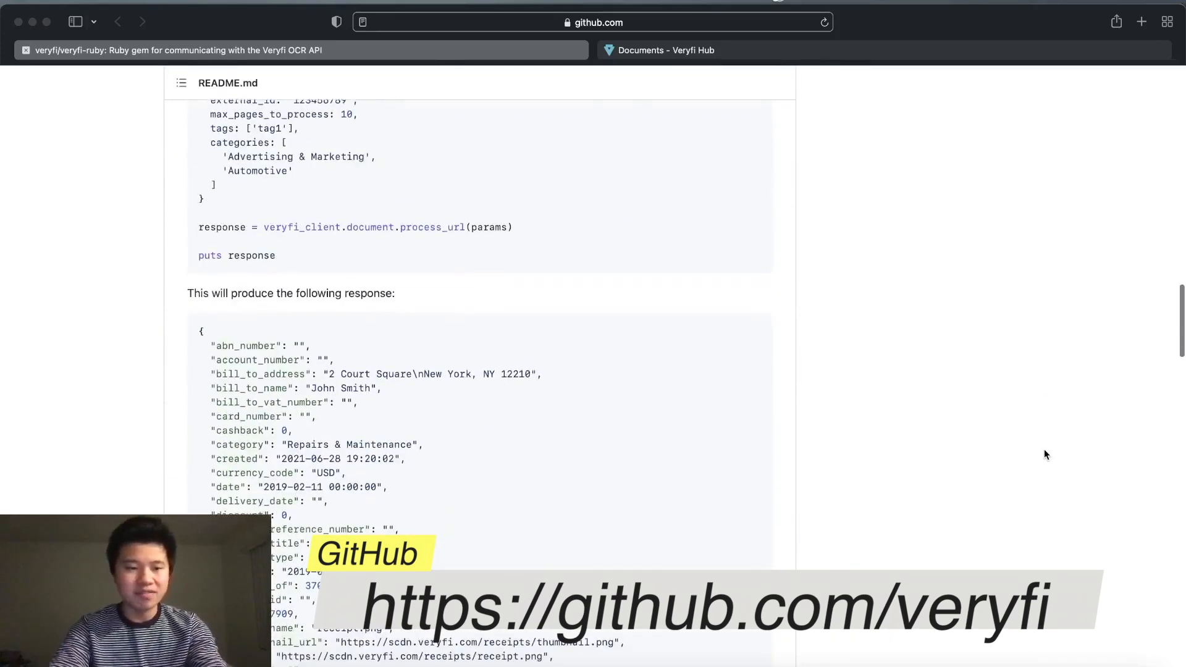
scroll(down, 3)
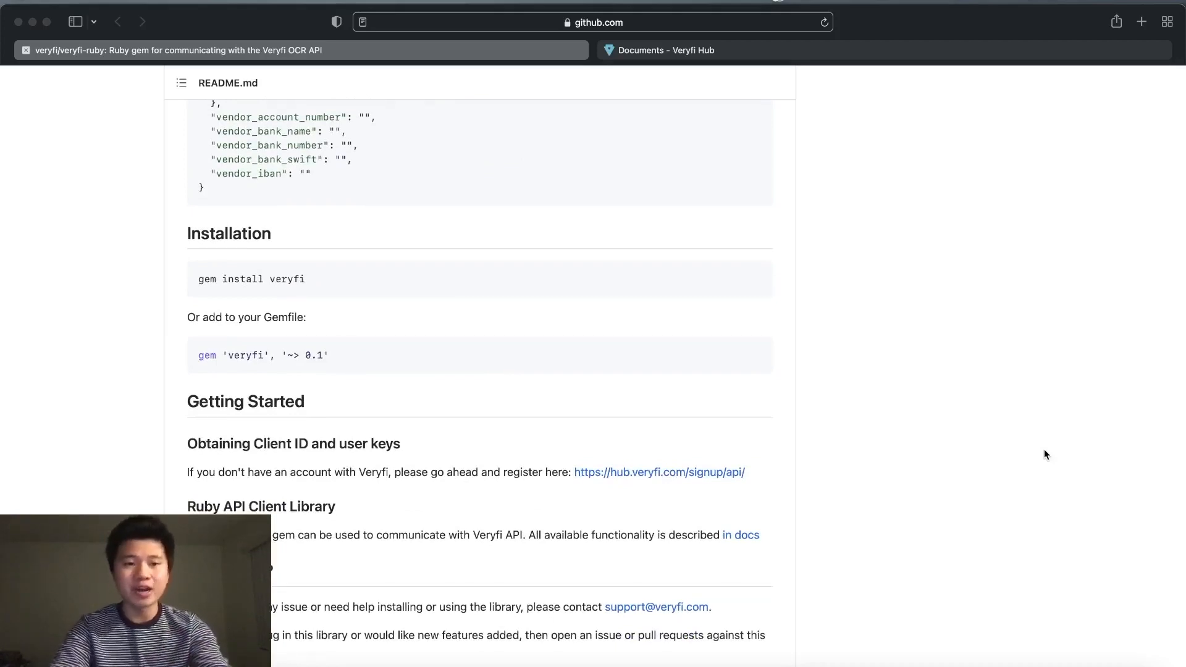
mouse_move(255, 280)
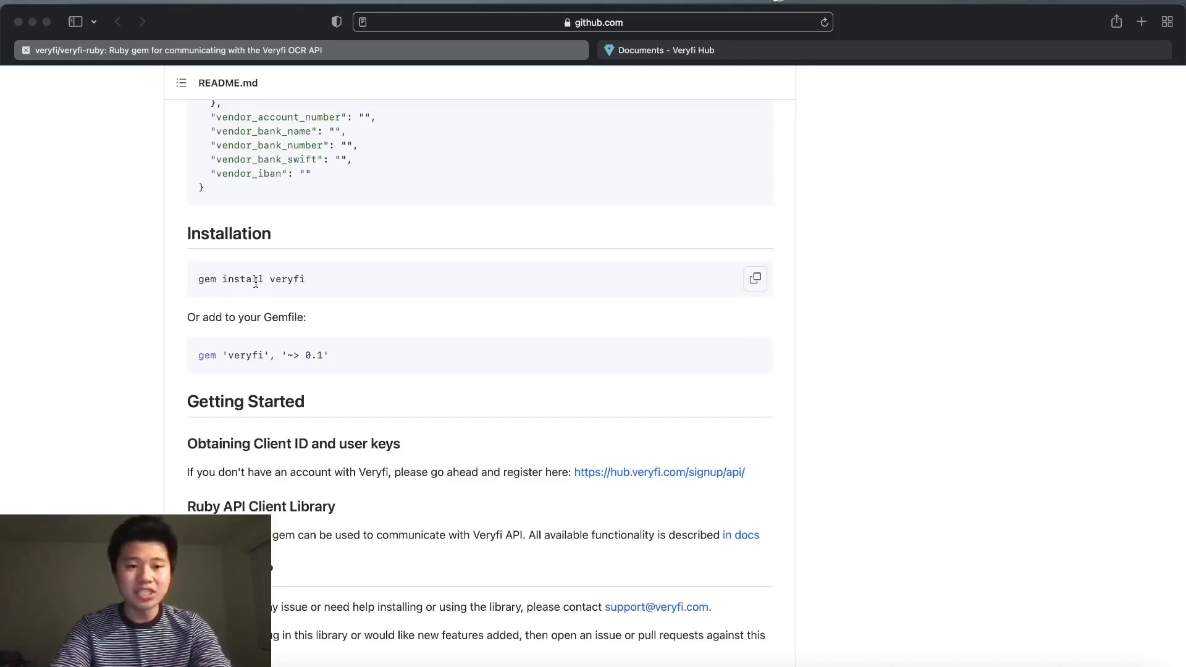
mouse_move(344, 368)
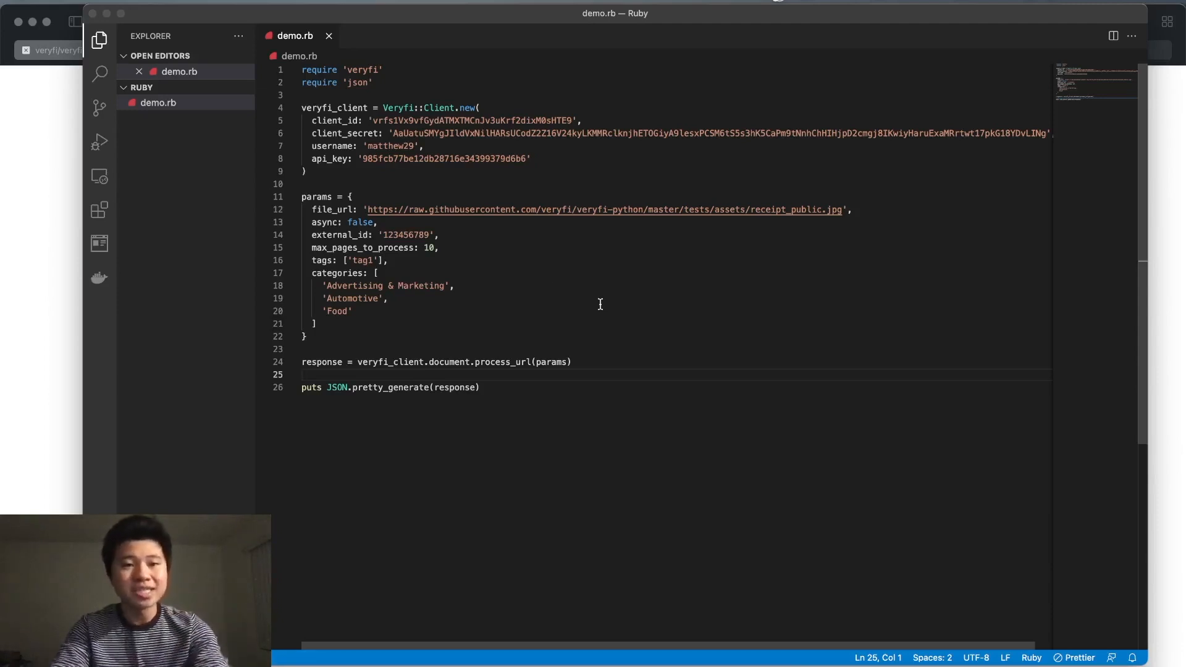
click(385, 73)
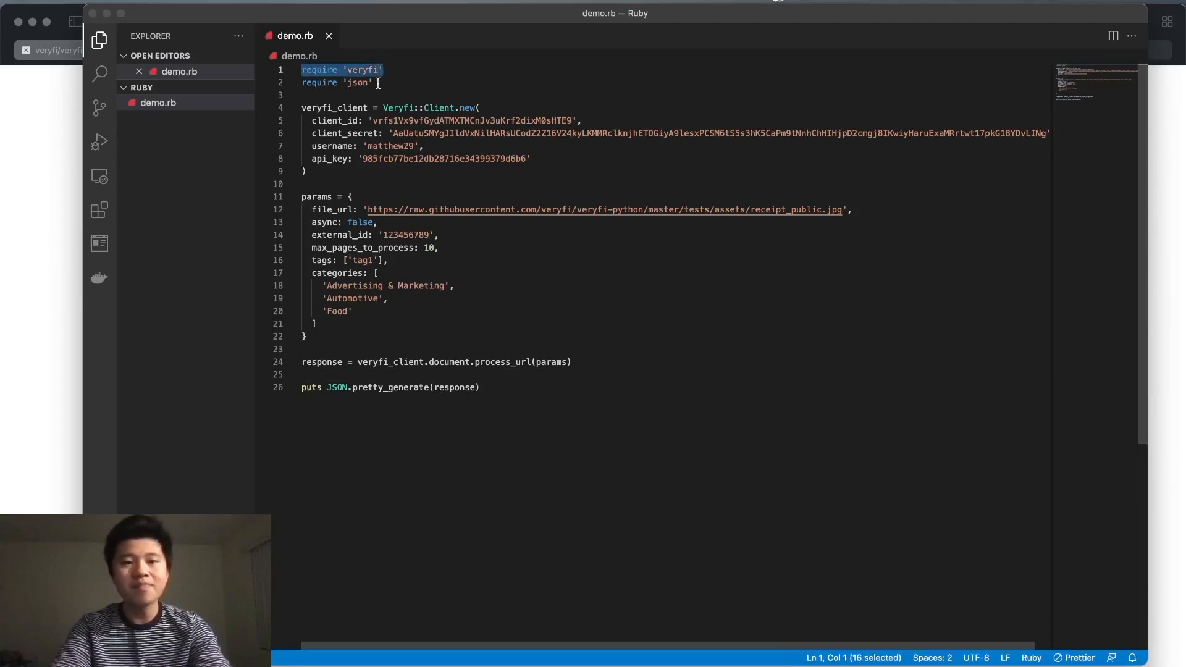
click(377, 83)
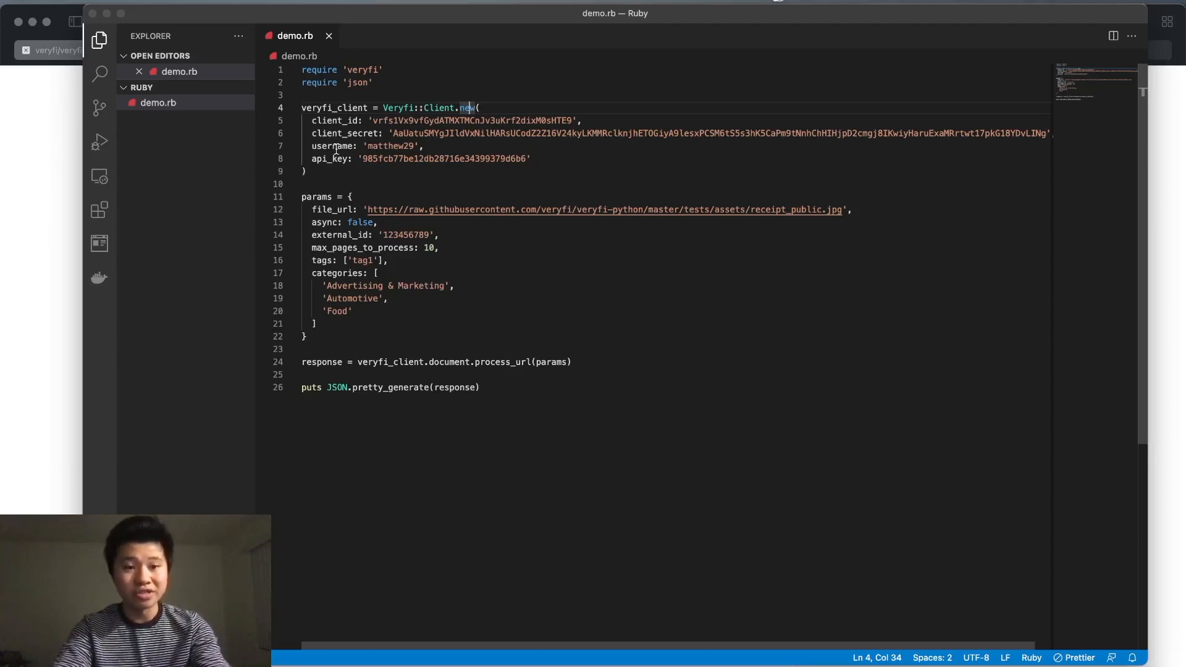
mouse_move(79, 218)
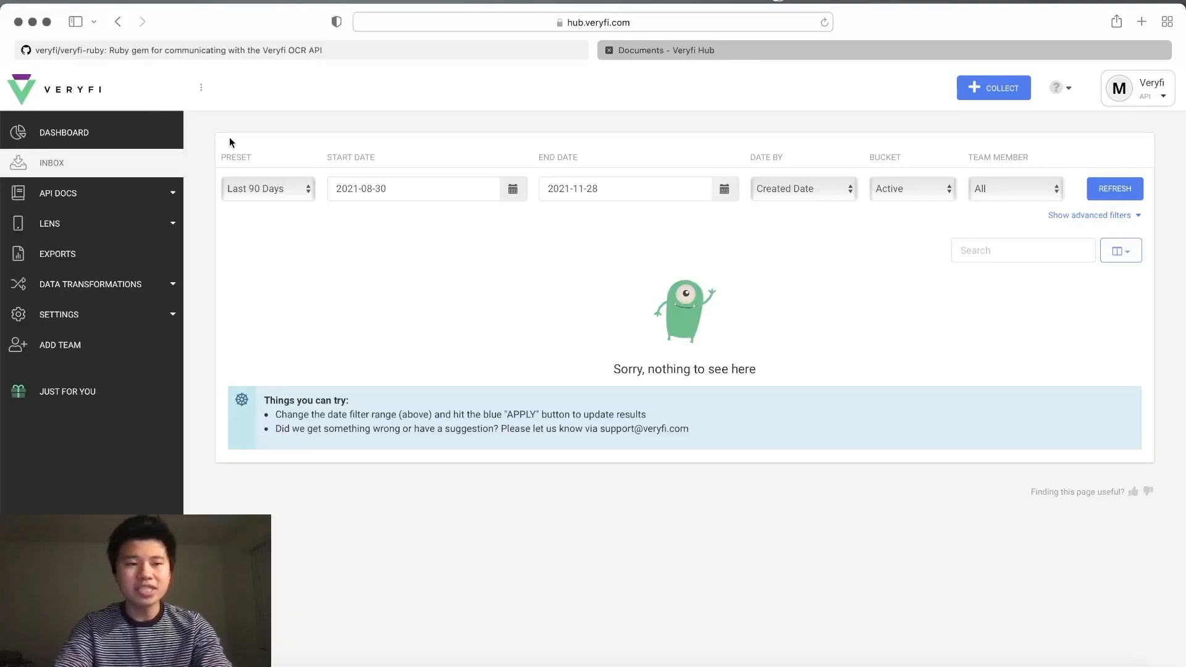
mouse_move(186, 175)
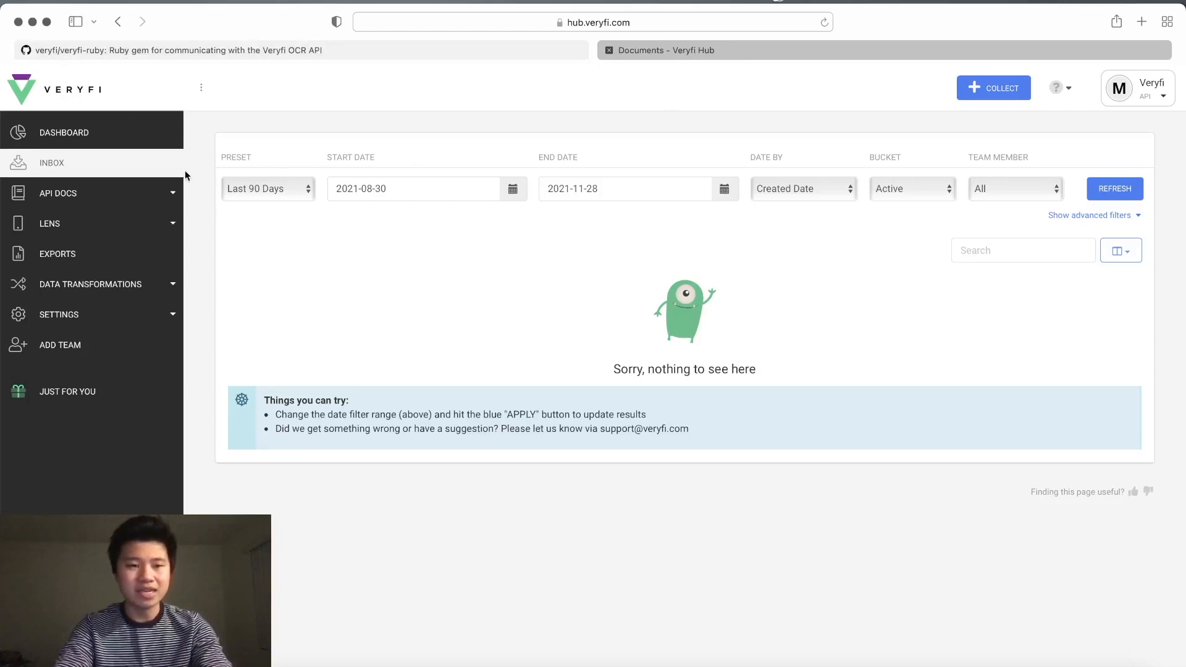
- Open Settings > Keys in the Veryfi Hub sidebar to show the sandbox API credentials
click(59, 314)
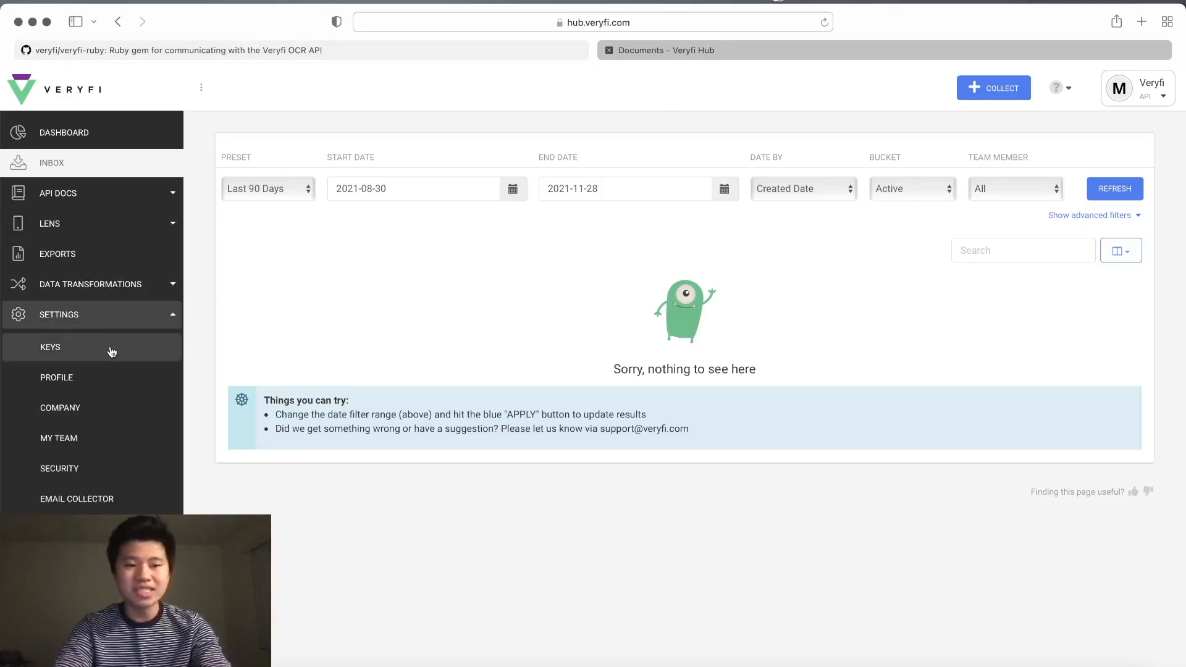
click(50, 347)
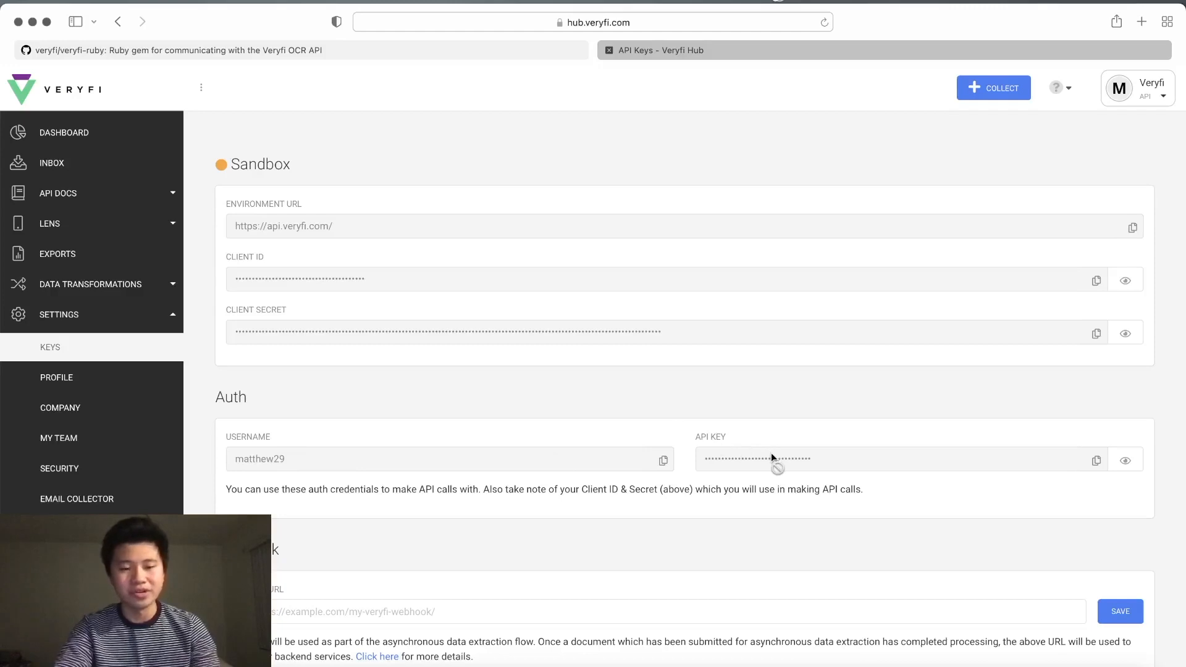
mouse_move(713, 333)
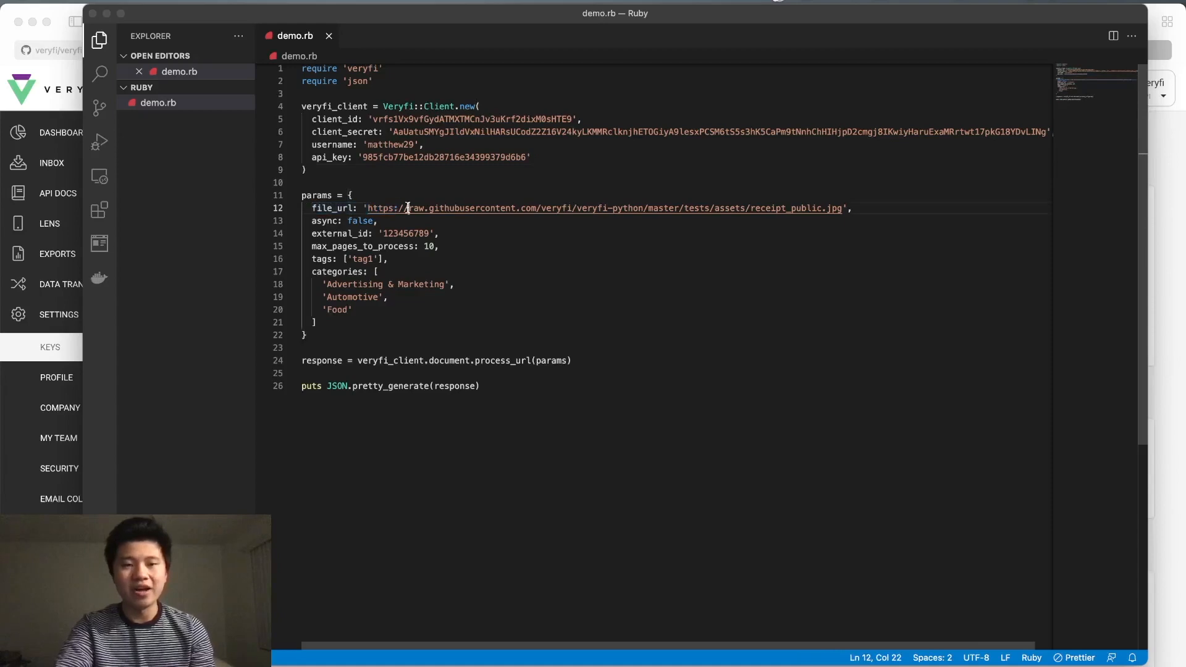
mouse_move(554, 204)
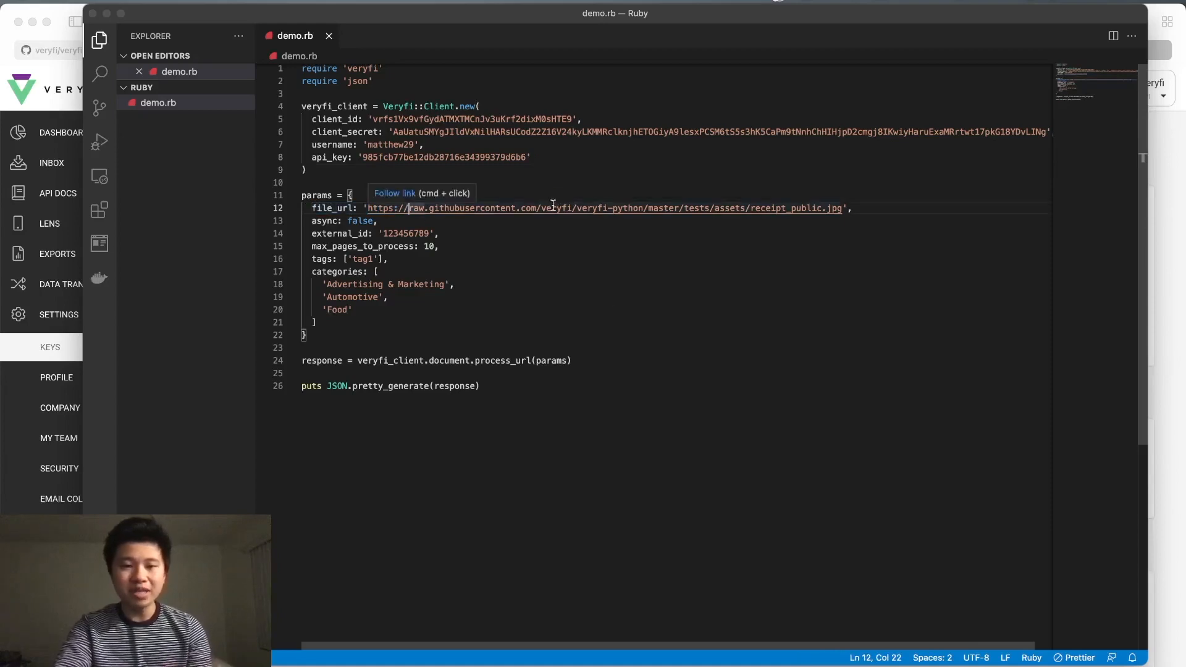
mouse_move(527, 236)
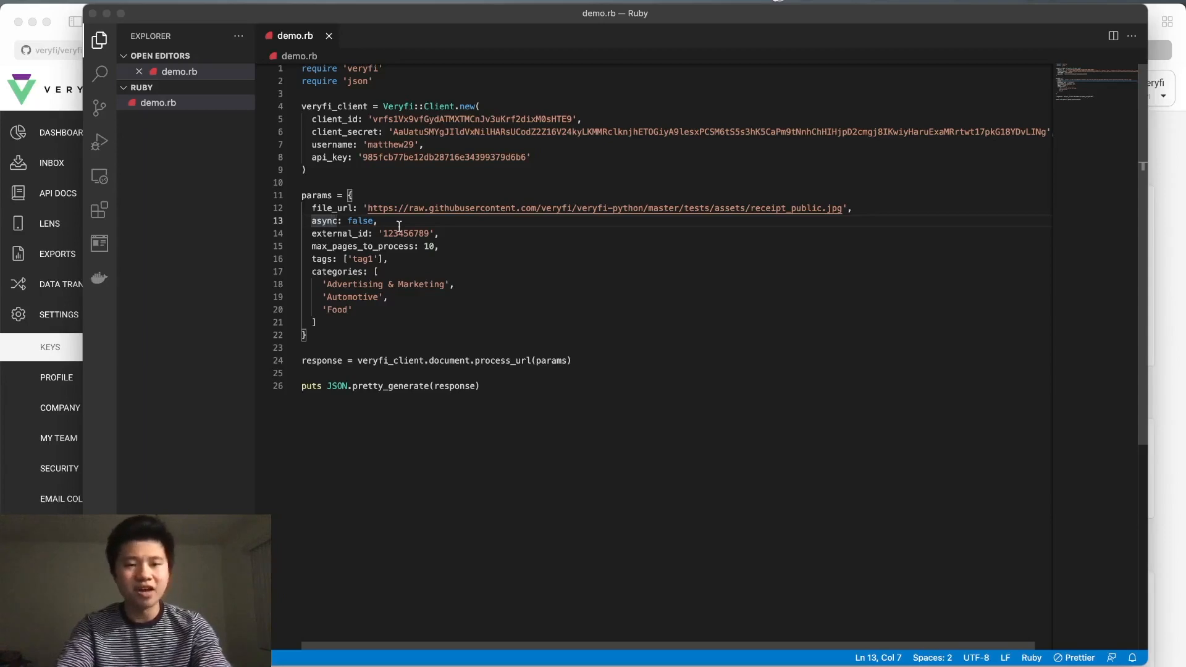
- Review the receipt URL, params hash and process_url call in demo.rb, then open a bash terminal
click(400, 234)
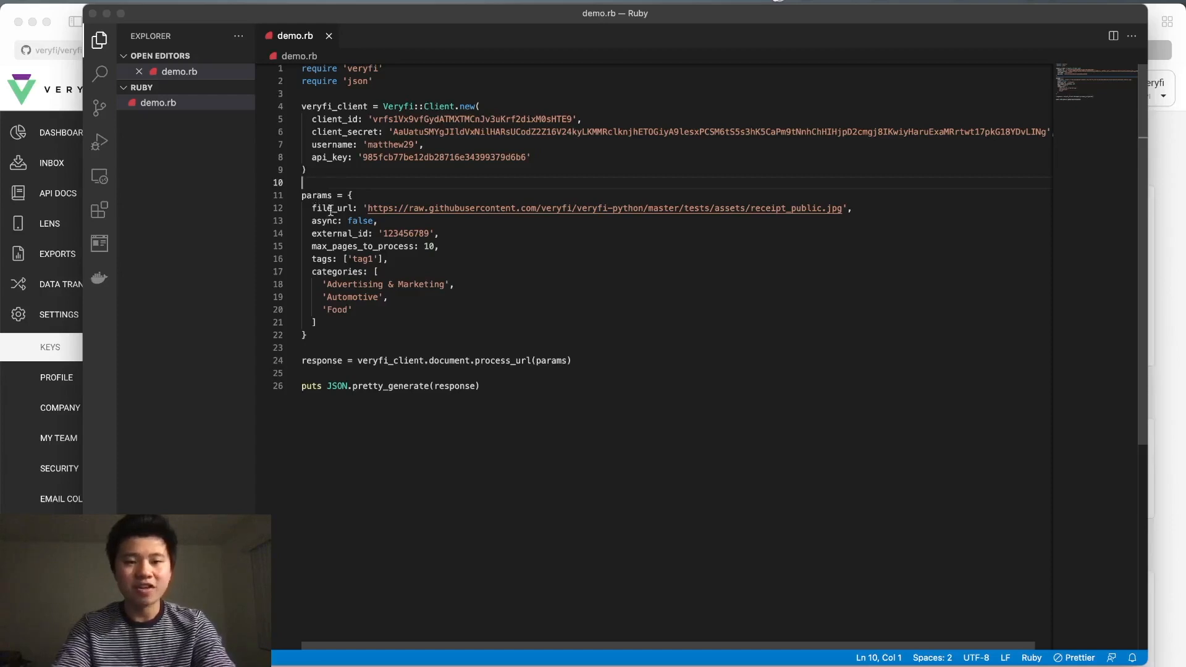
mouse_move(388, 209)
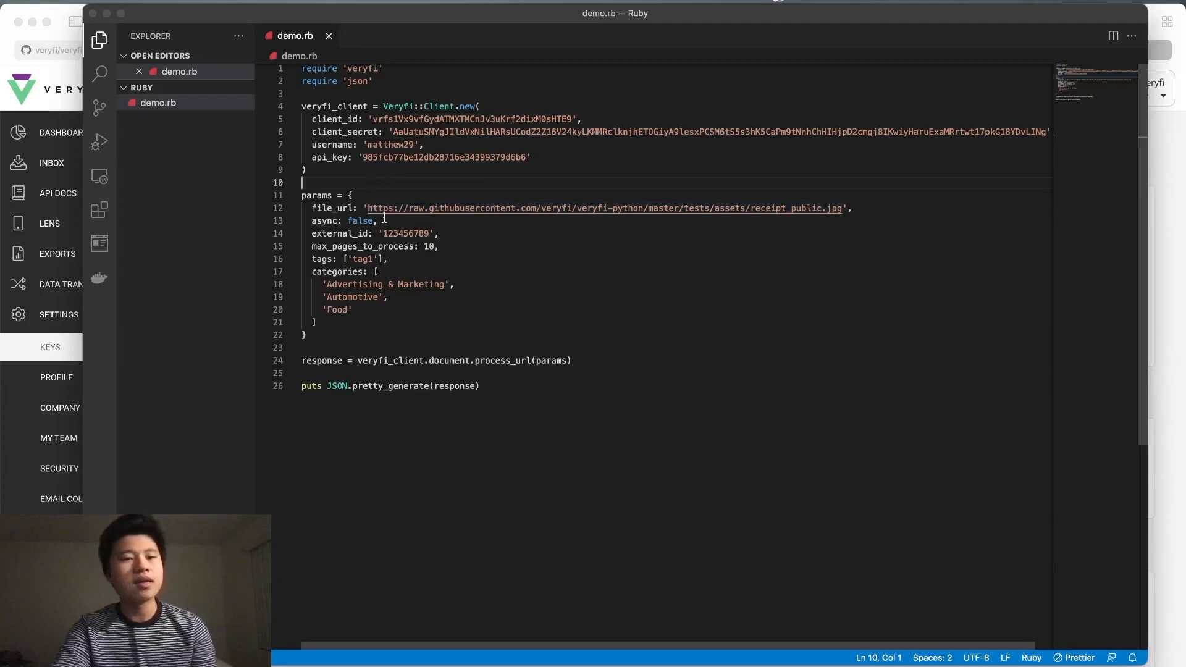
click(381, 221)
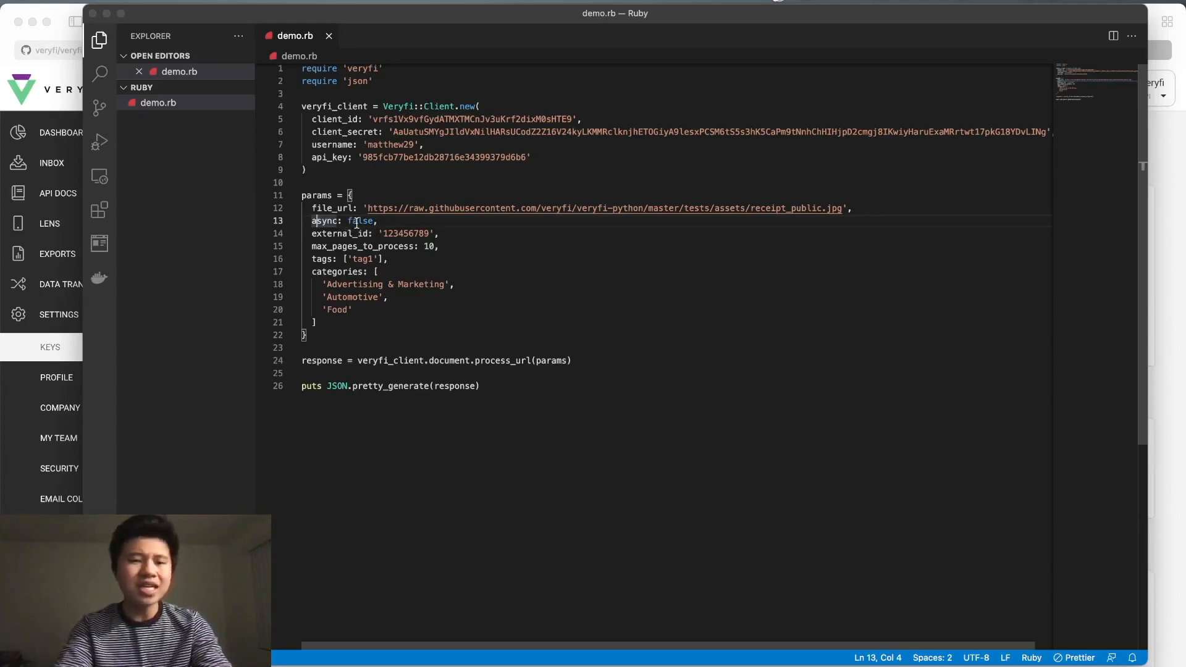
click(350, 233)
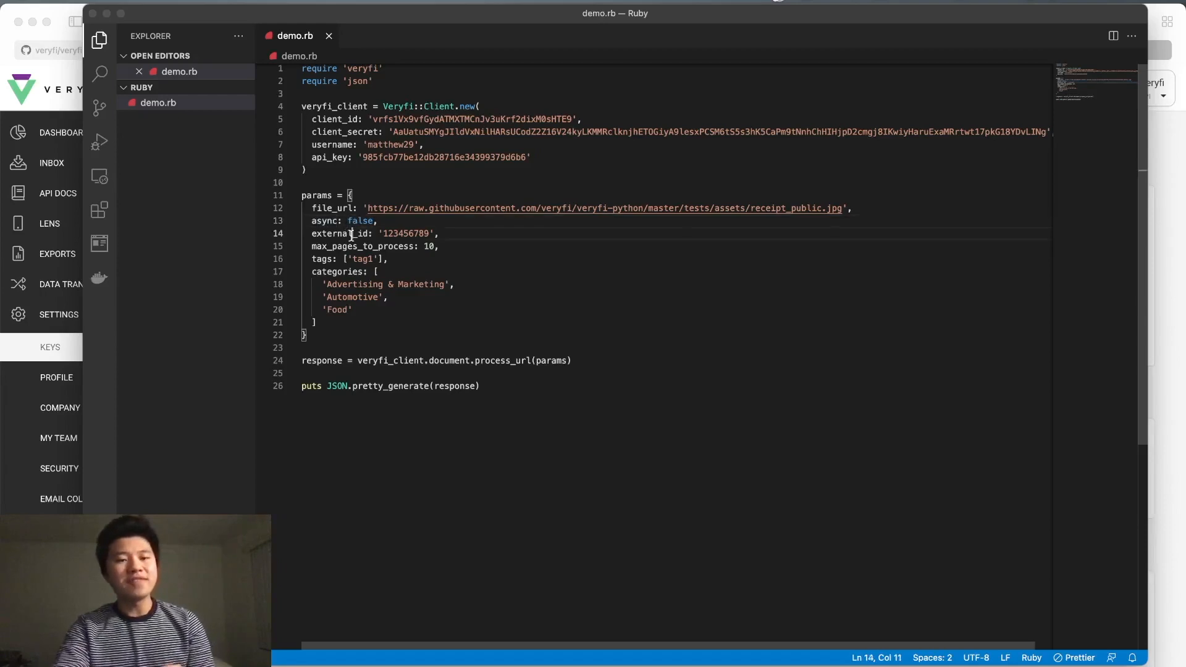
double_click(333, 233)
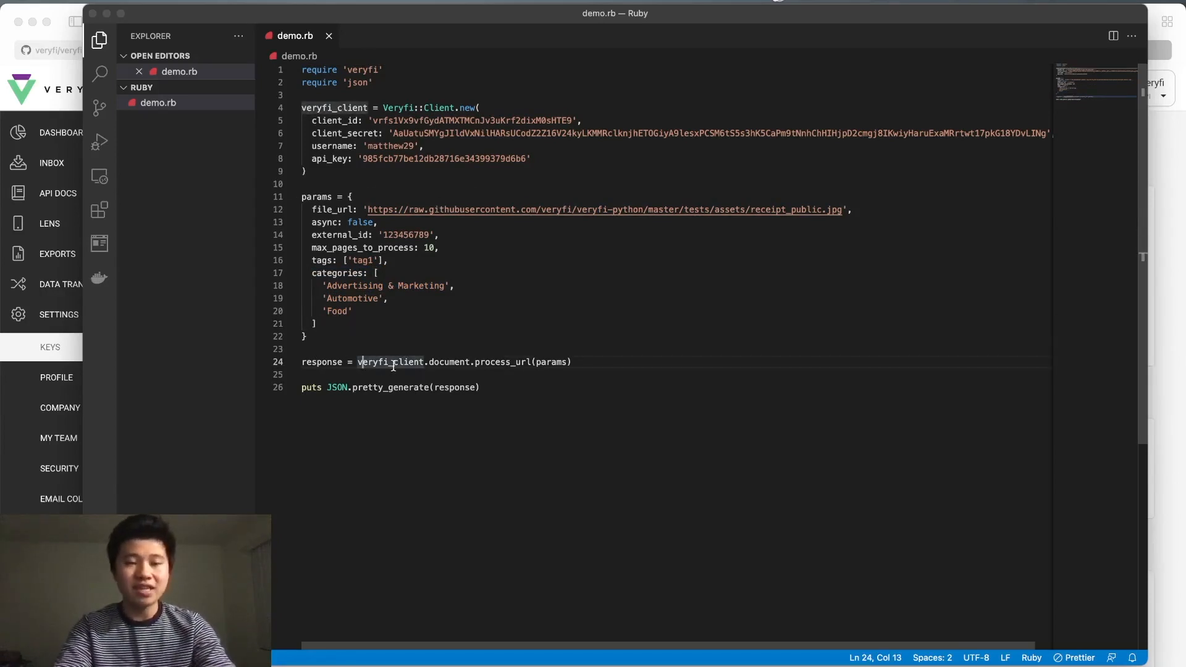
click(439, 361)
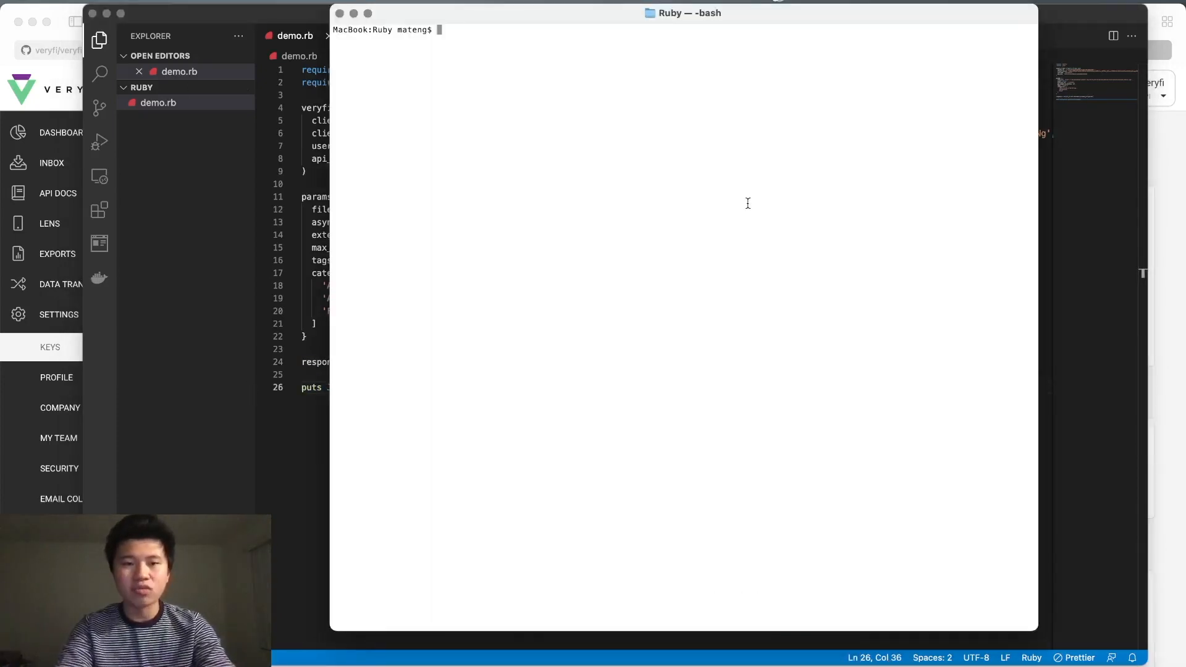
- Run ruby demo.rb in the bash terminal to print the receipt's JSON response
text(ruby demo.)
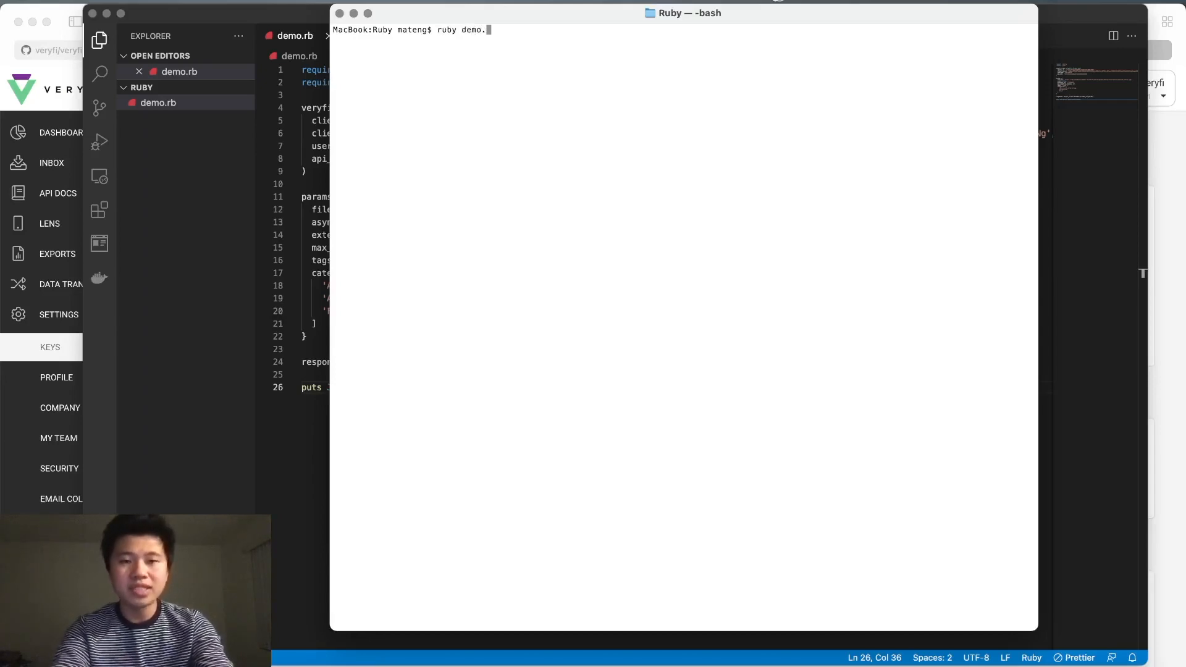
key(Enter)
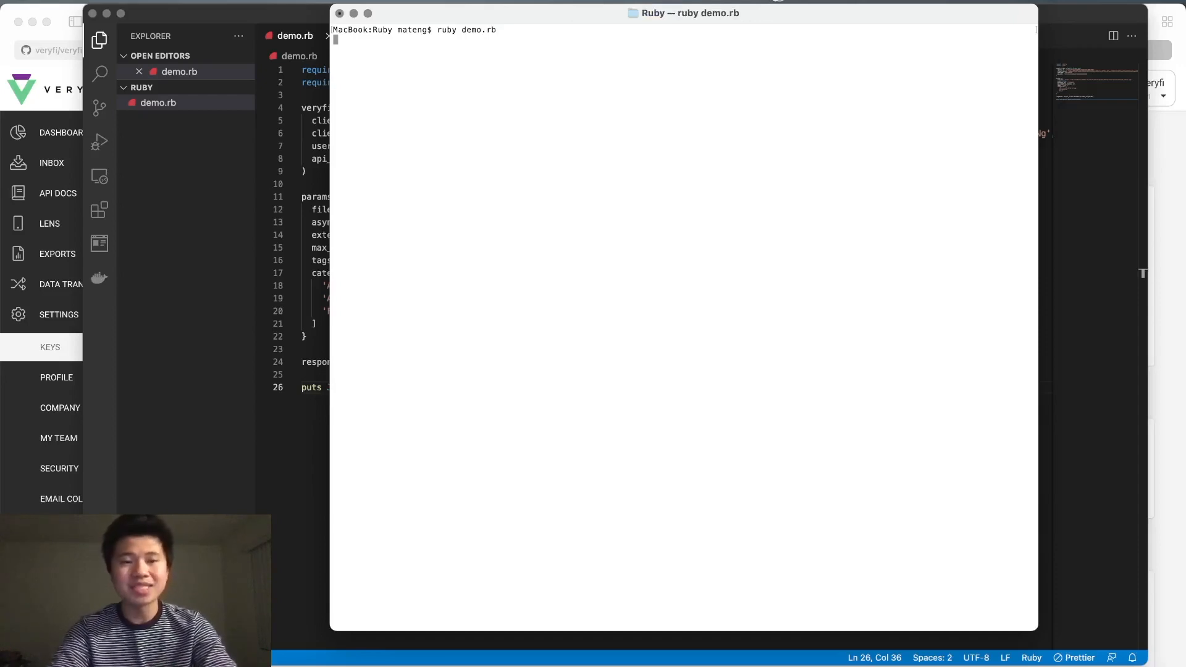
key(Return)
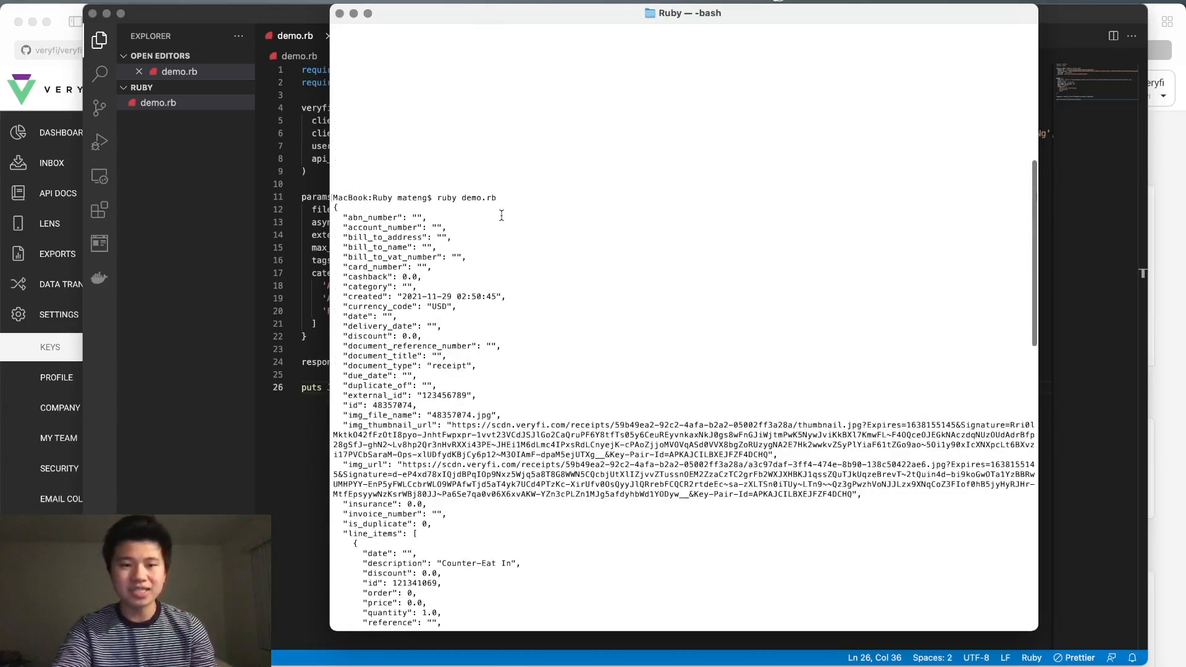
scroll(down, 3)
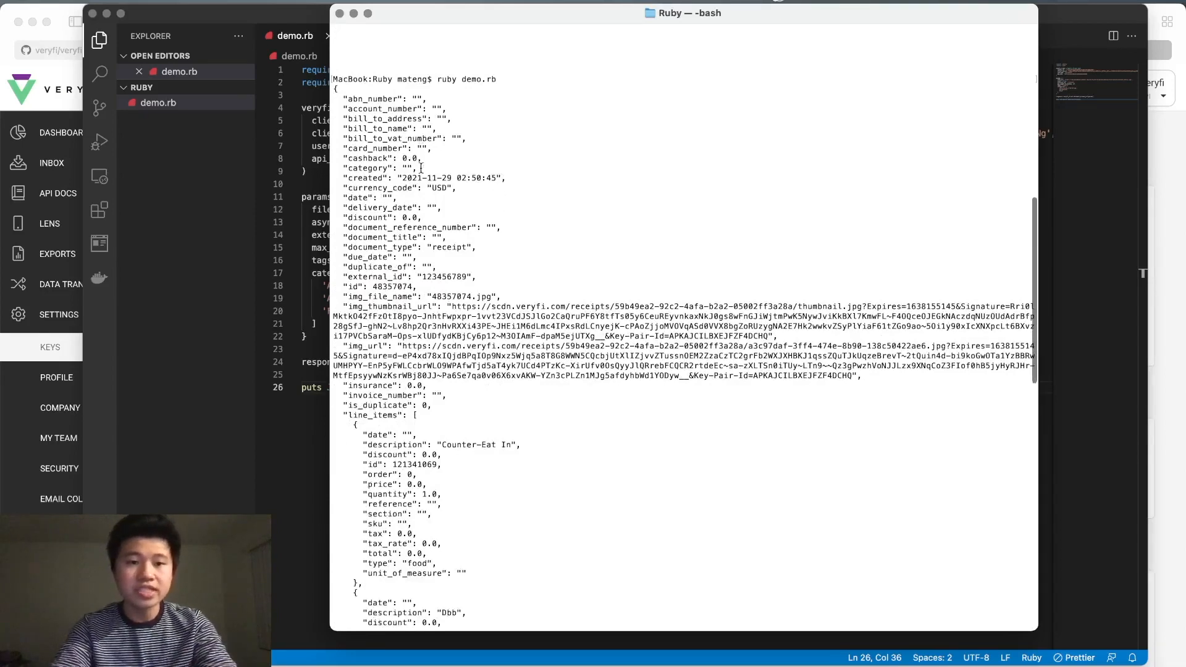
scroll(down, 3)
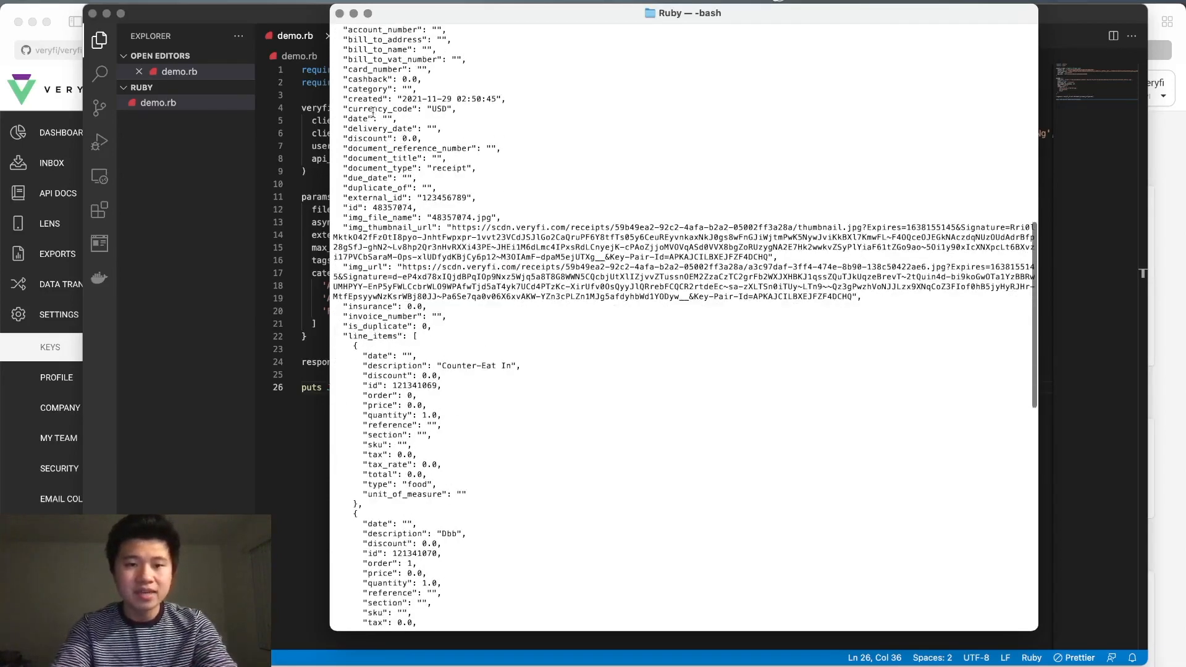
mouse_move(438, 124)
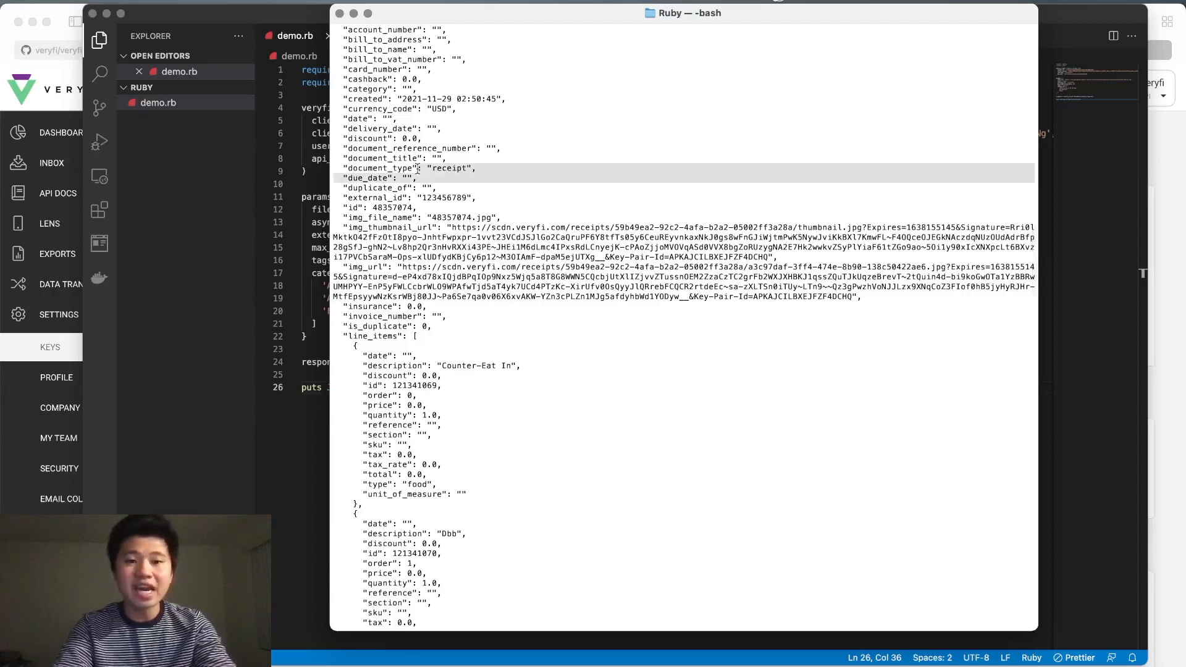
scroll(down, 3)
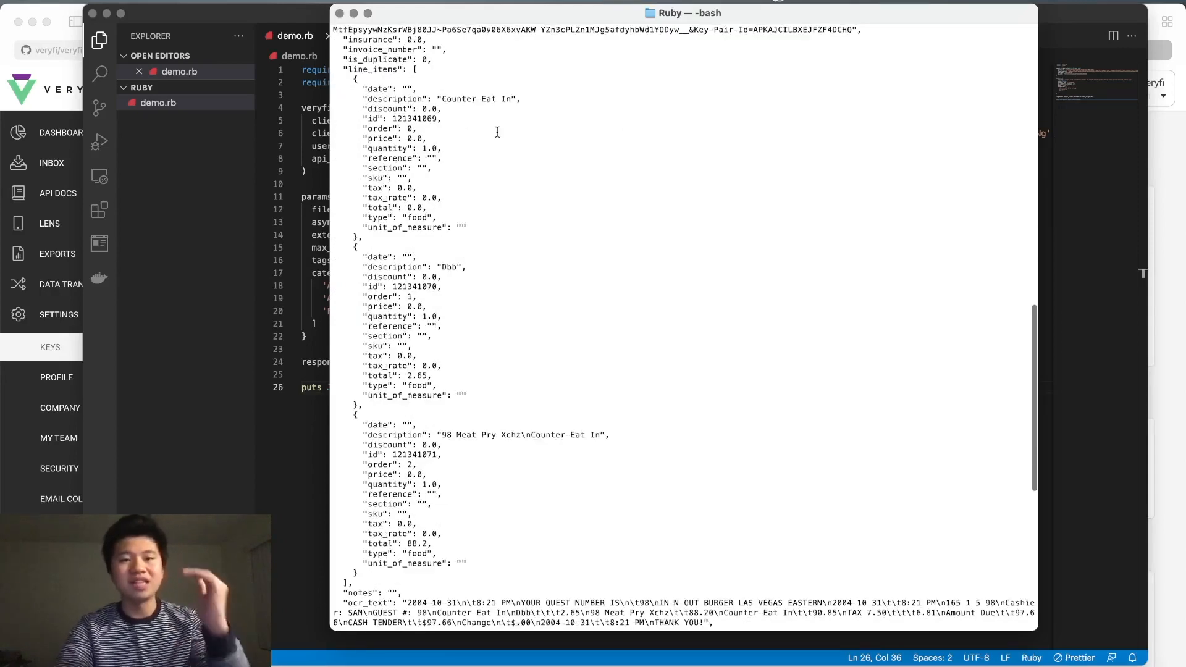
scroll(down, 3)
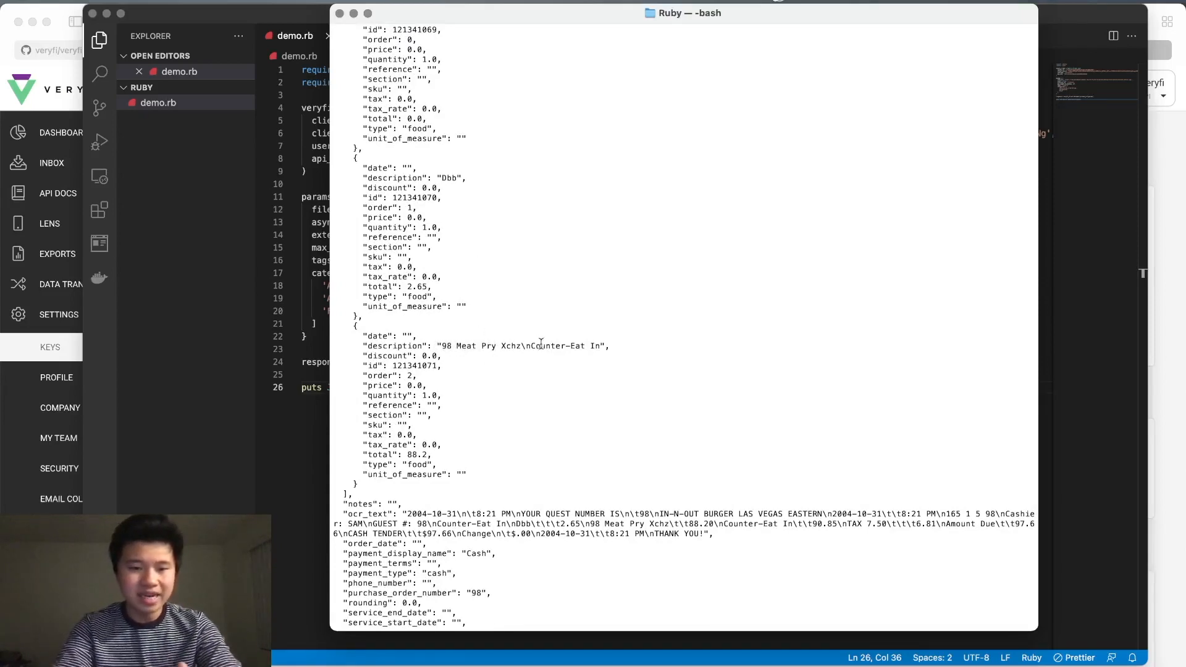
scroll(down, 3)
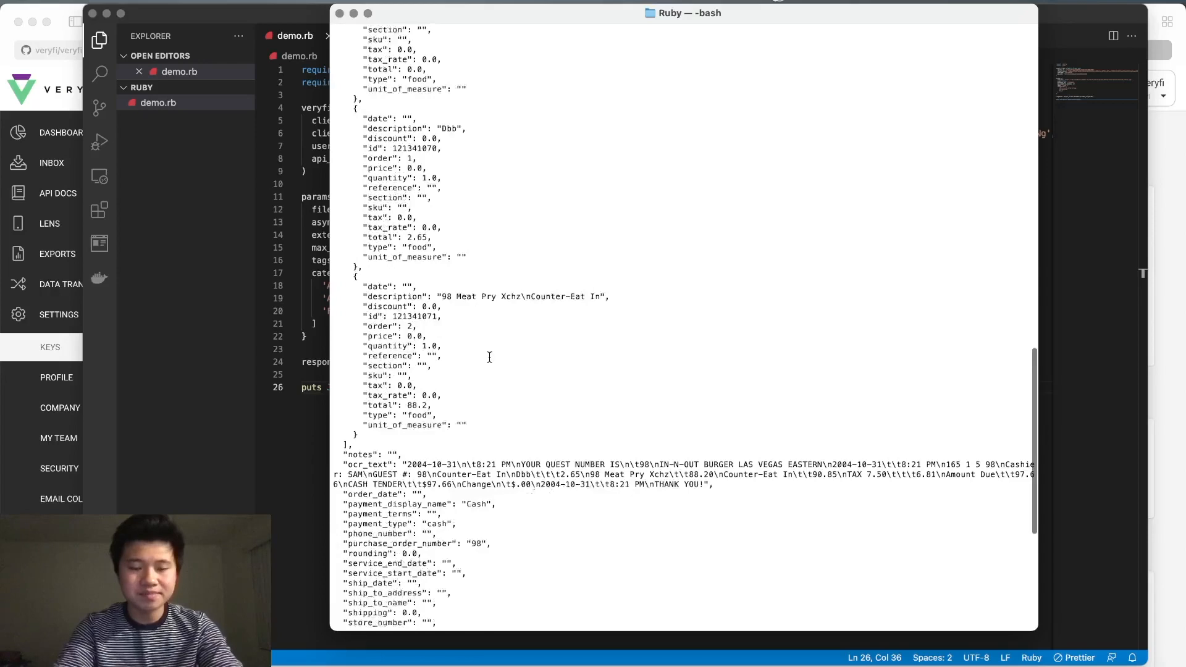
scroll(down, 3)
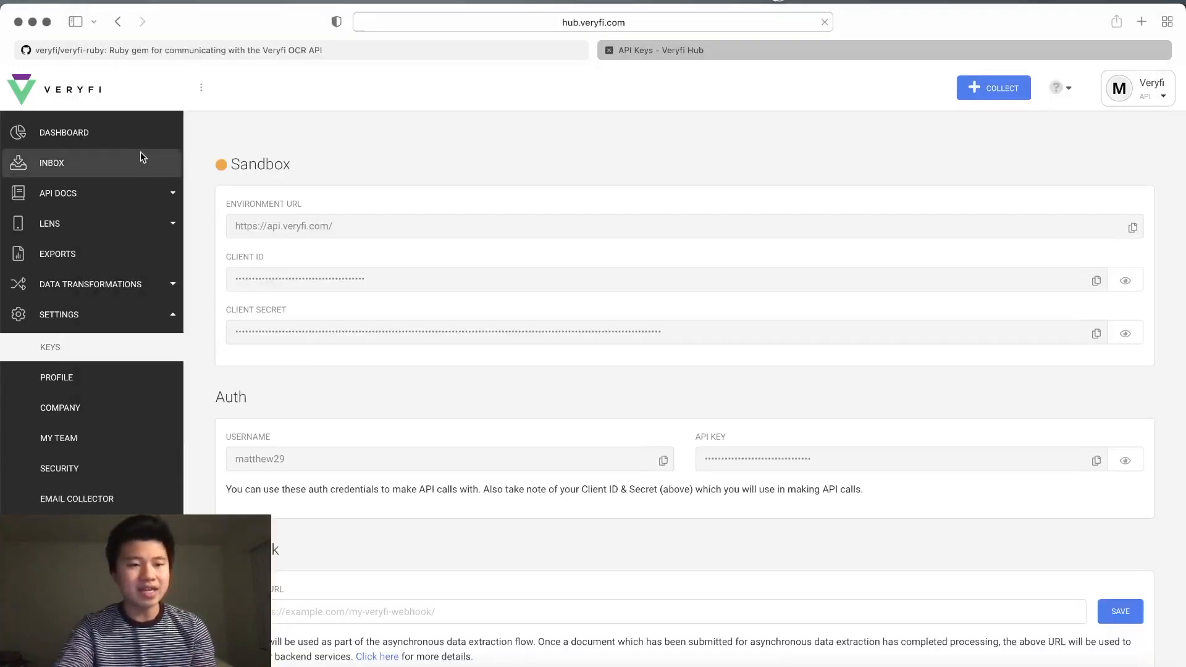
- Open the Veryfi Hub inbox and view the In-n-out Burger receipt's details
click(52, 163)
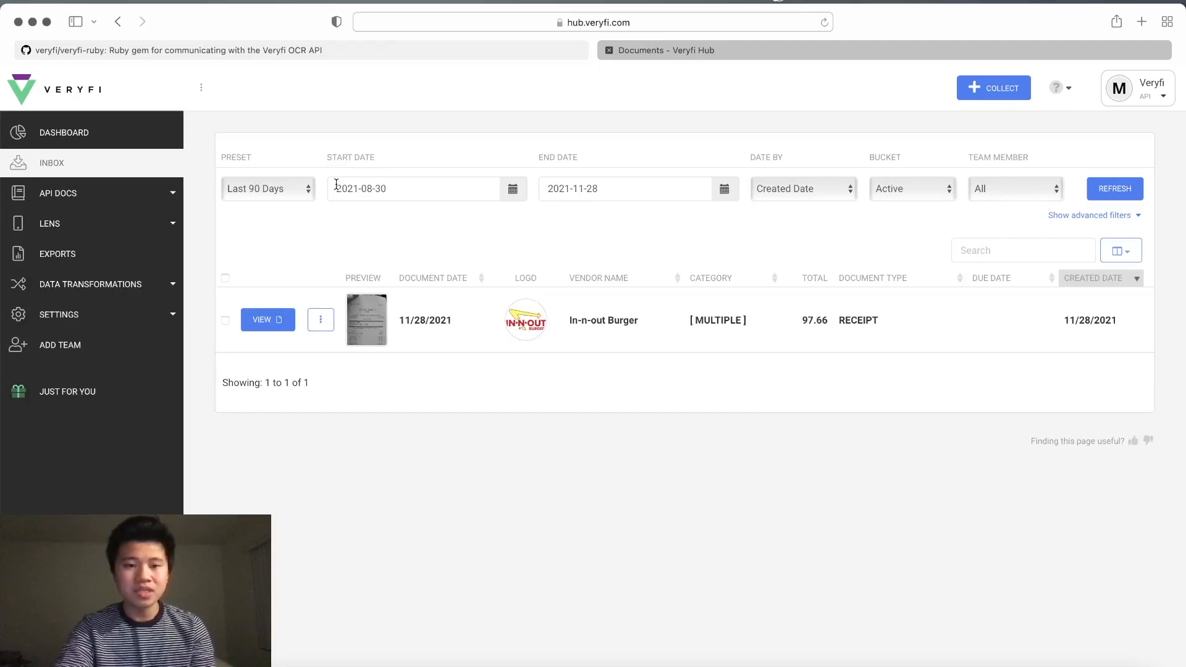
mouse_move(287, 329)
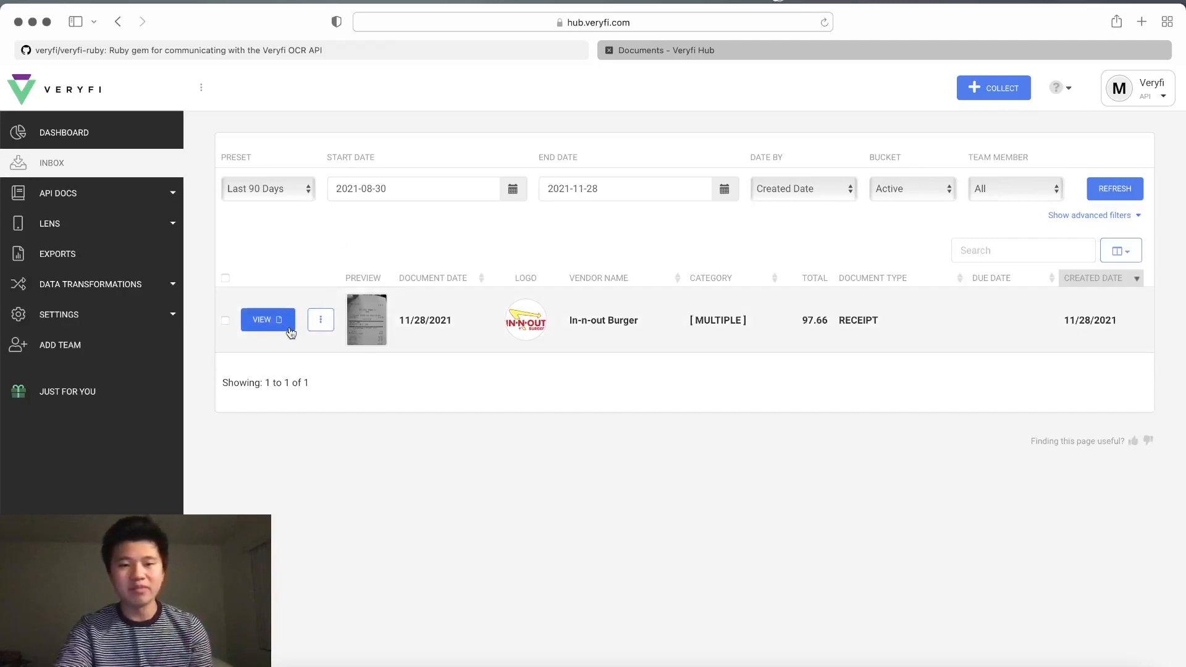
mouse_move(380, 319)
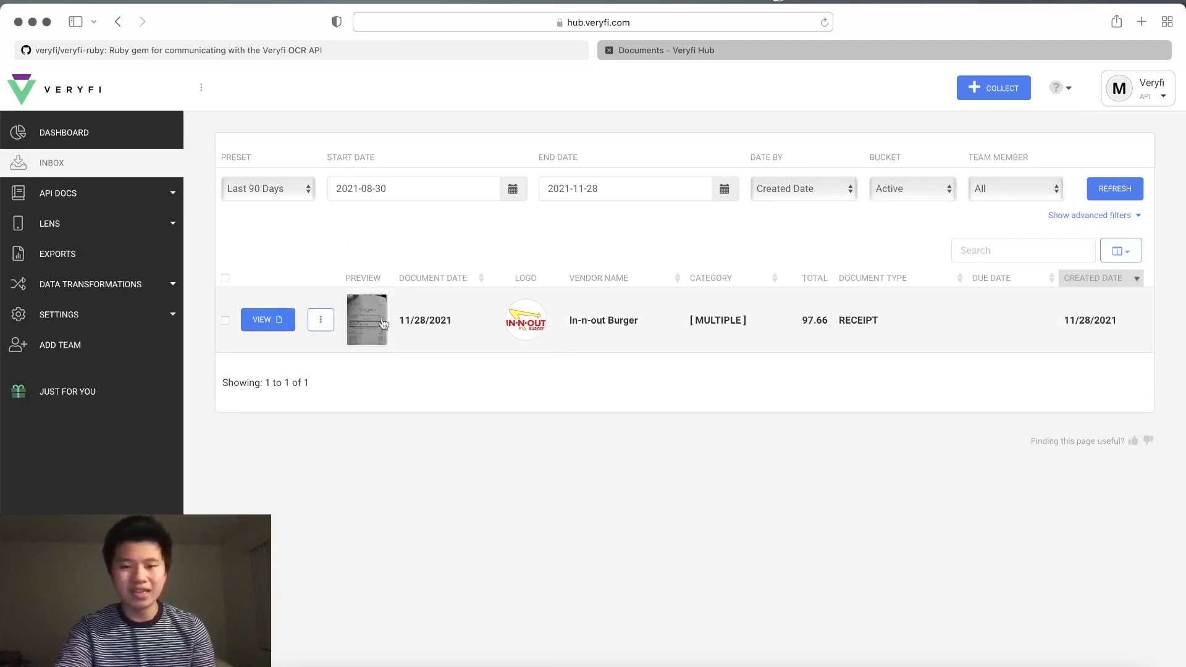
click(267, 319)
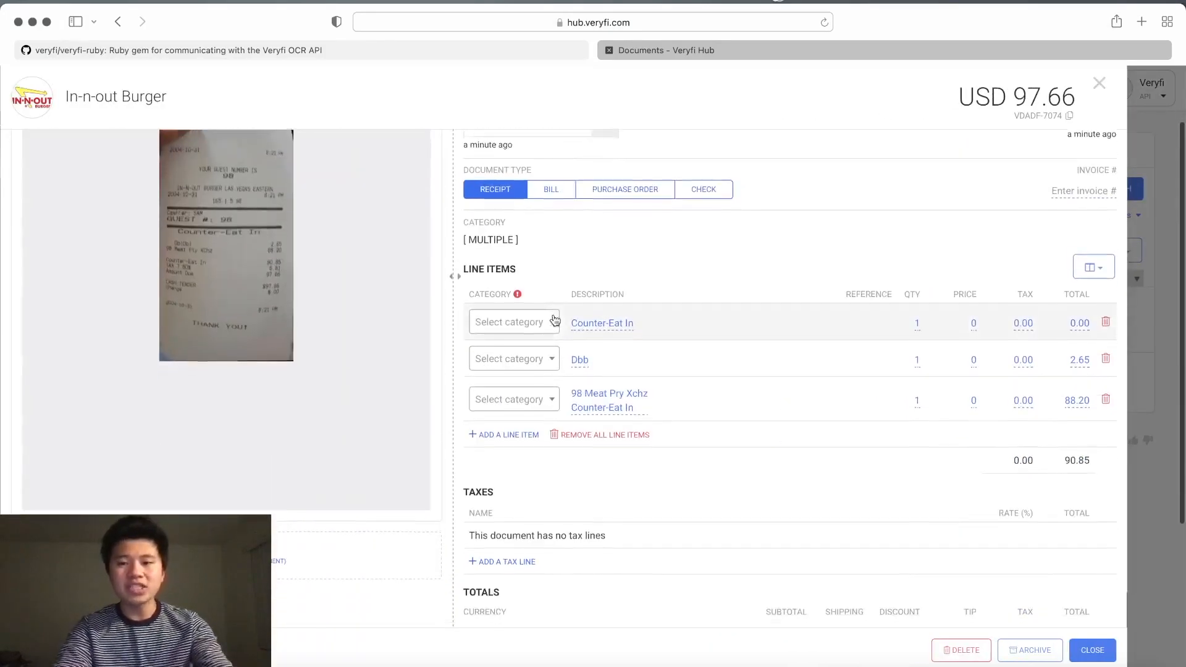
- Show the In-n-out Burger receipt's Vendor details, then its extracted JSON data
scroll(up, 3)
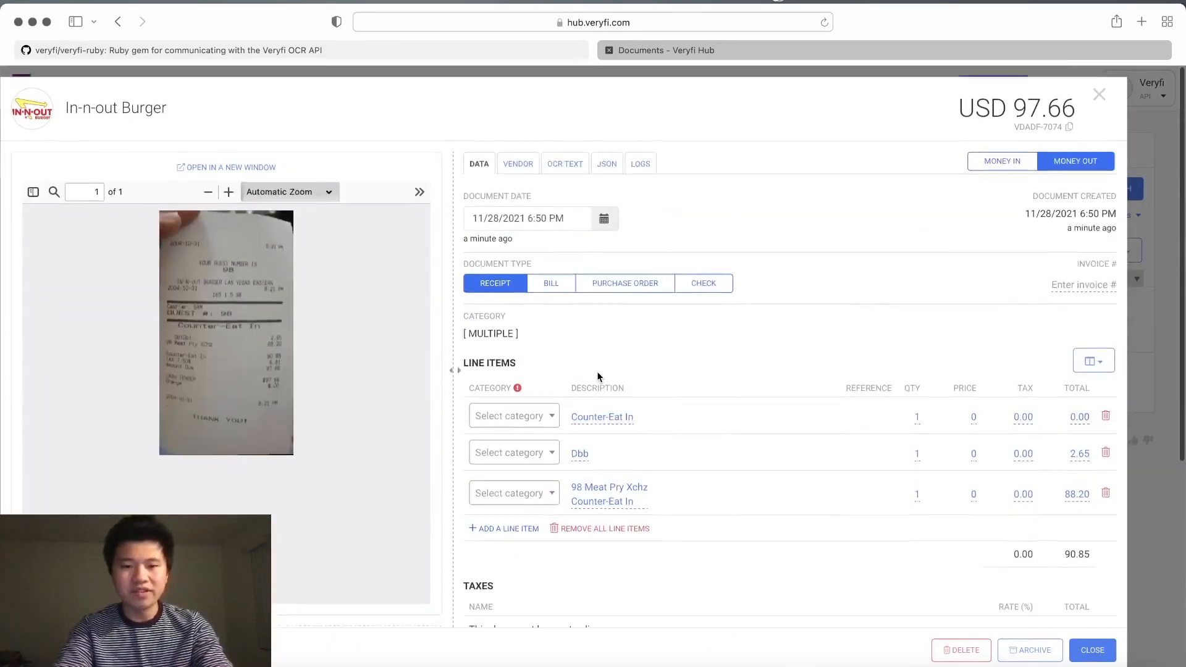
click(518, 163)
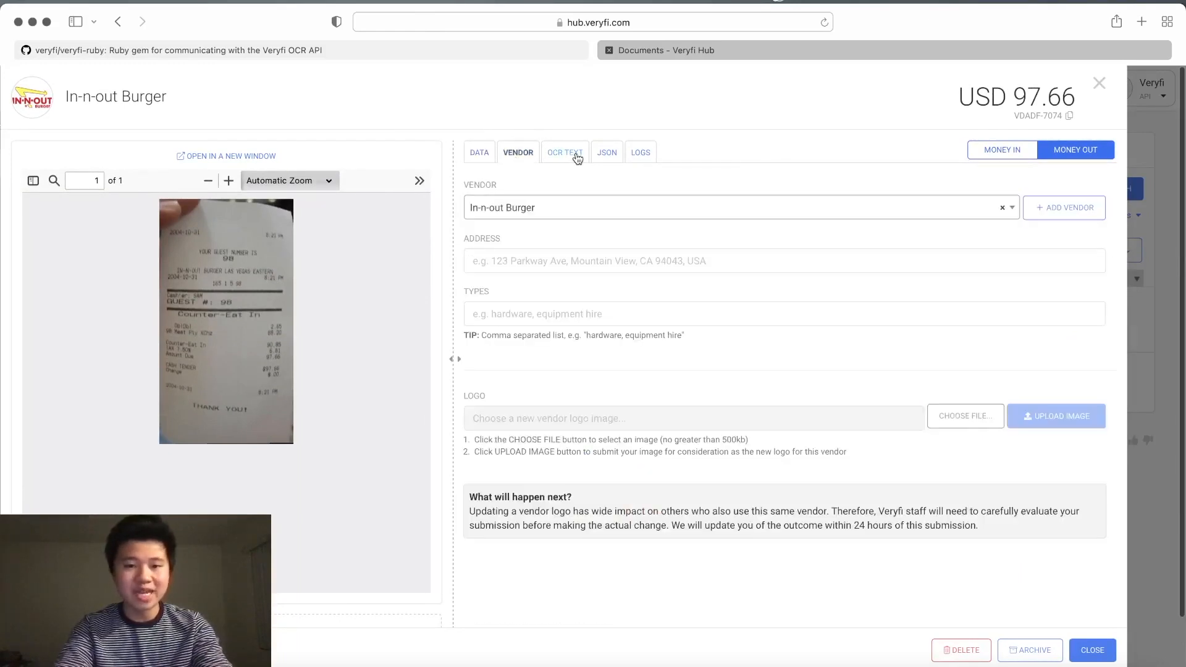
click(606, 152)
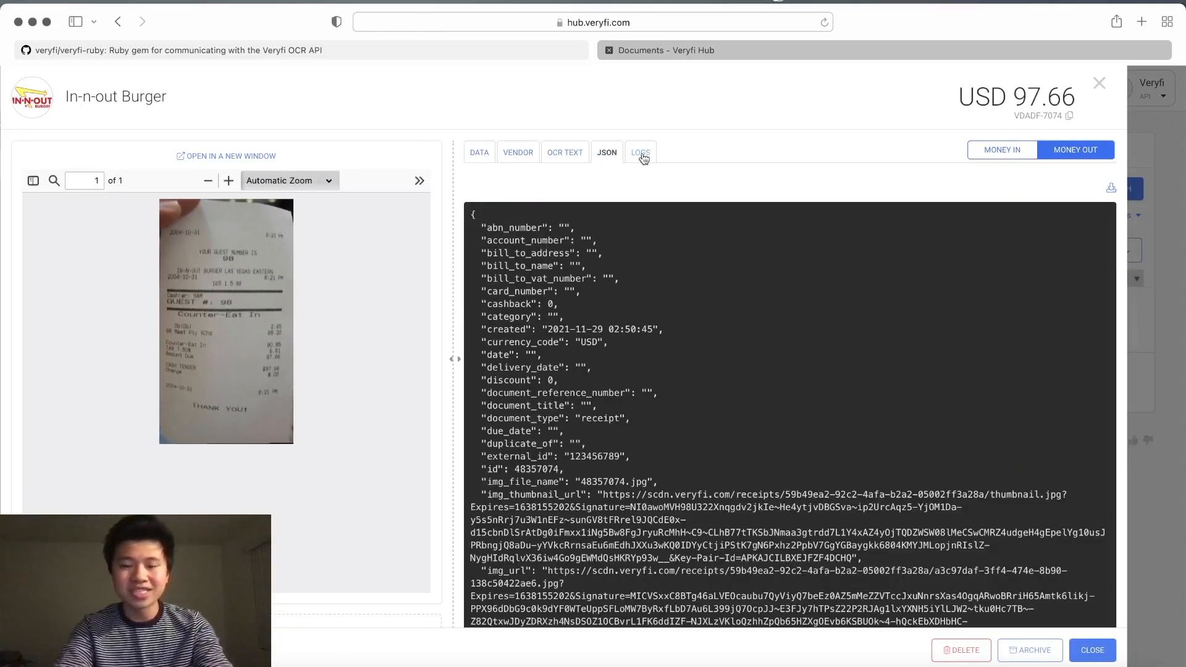